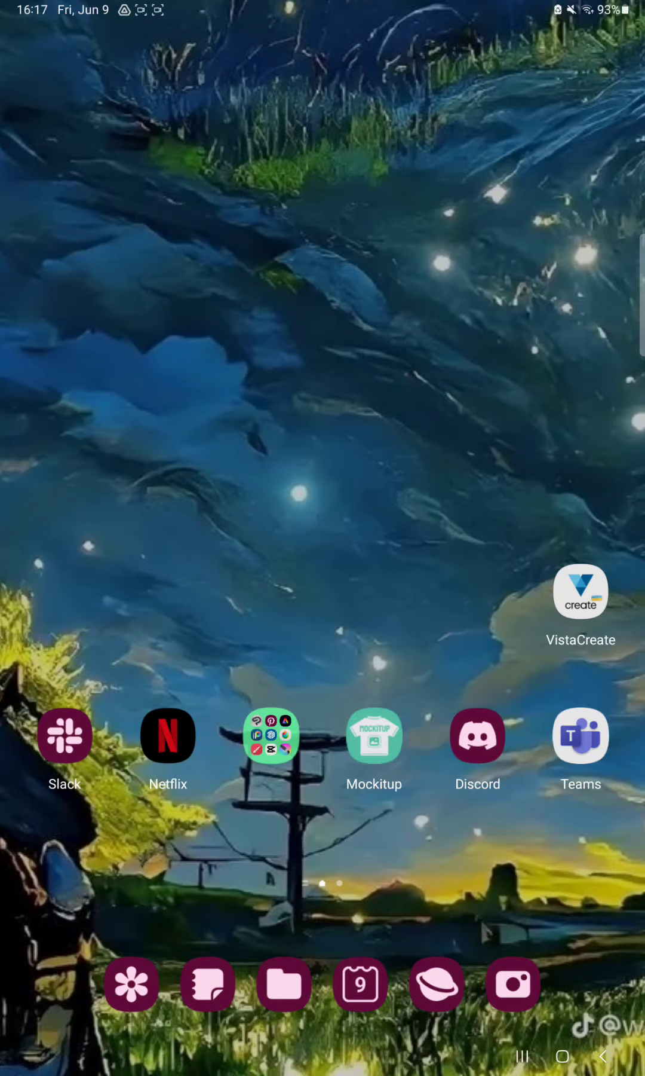
# Step: Launch Mockitup from the Android home screen to reach its template gallery
pyautogui.click(375, 735)
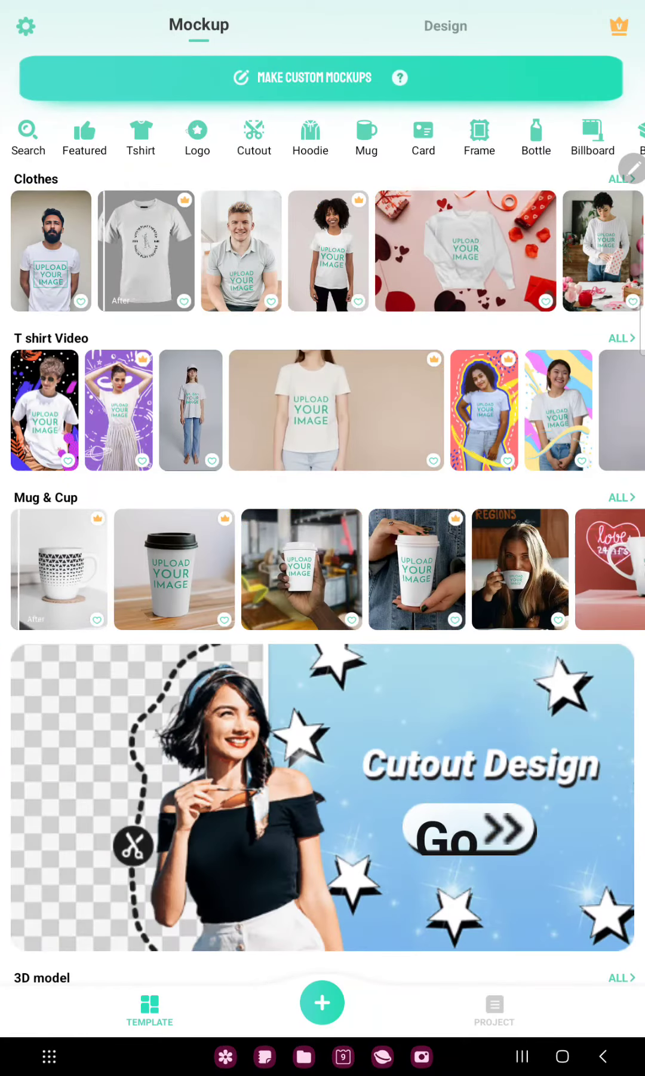
# Step: Switch to Design templates and scroll down to the Flora Logo Florist template
pyautogui.click(445, 25)
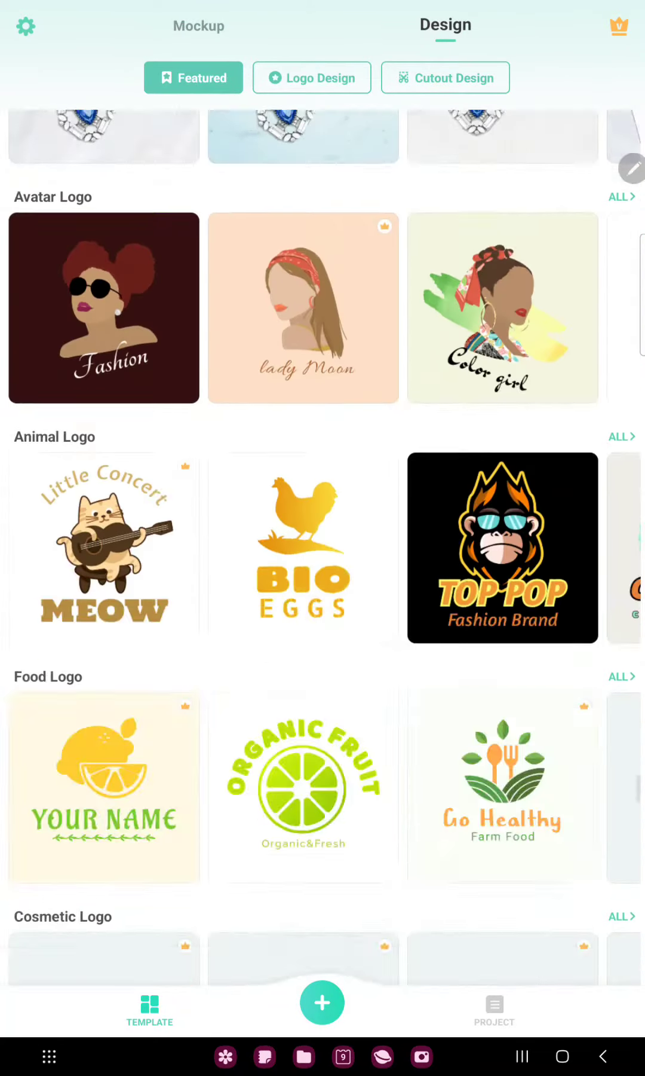
pyautogui.scroll(-3)
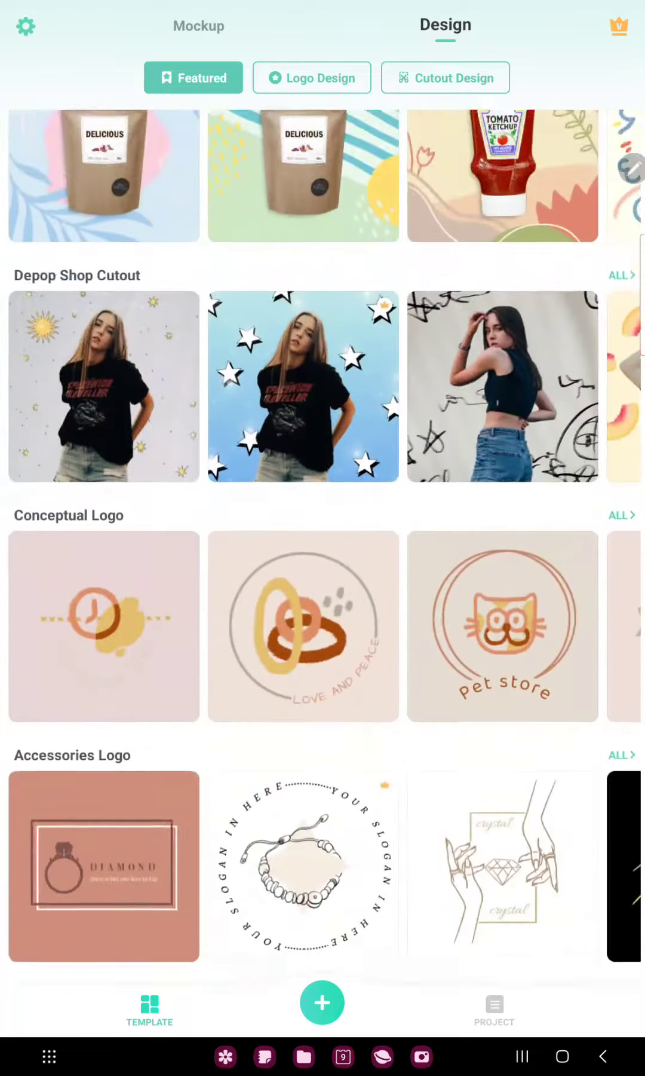
pyautogui.scroll(-3)
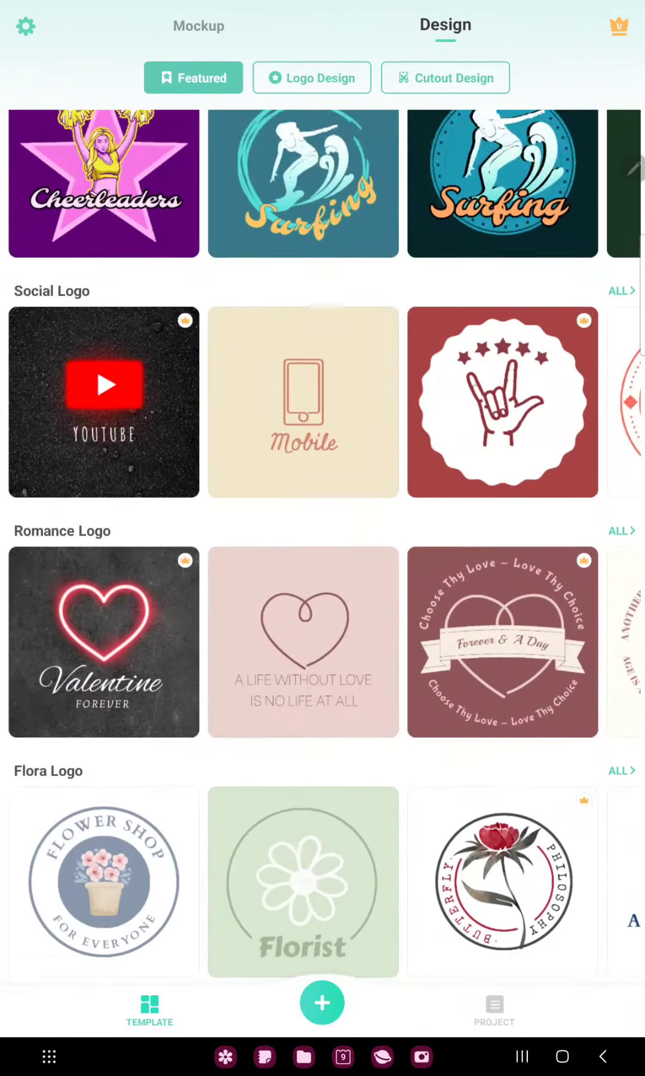
pyautogui.scroll(-3)
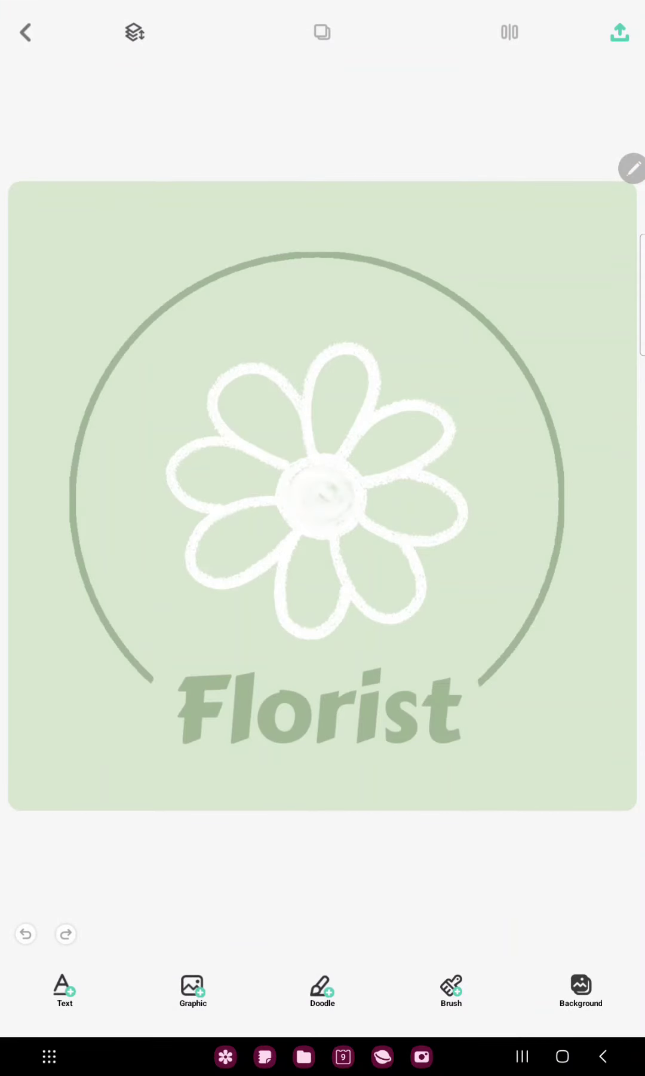
# Step: Replace the logo's 'Florist' text with 'jjjjjj' and confirm with Done
pyautogui.click(320, 713)
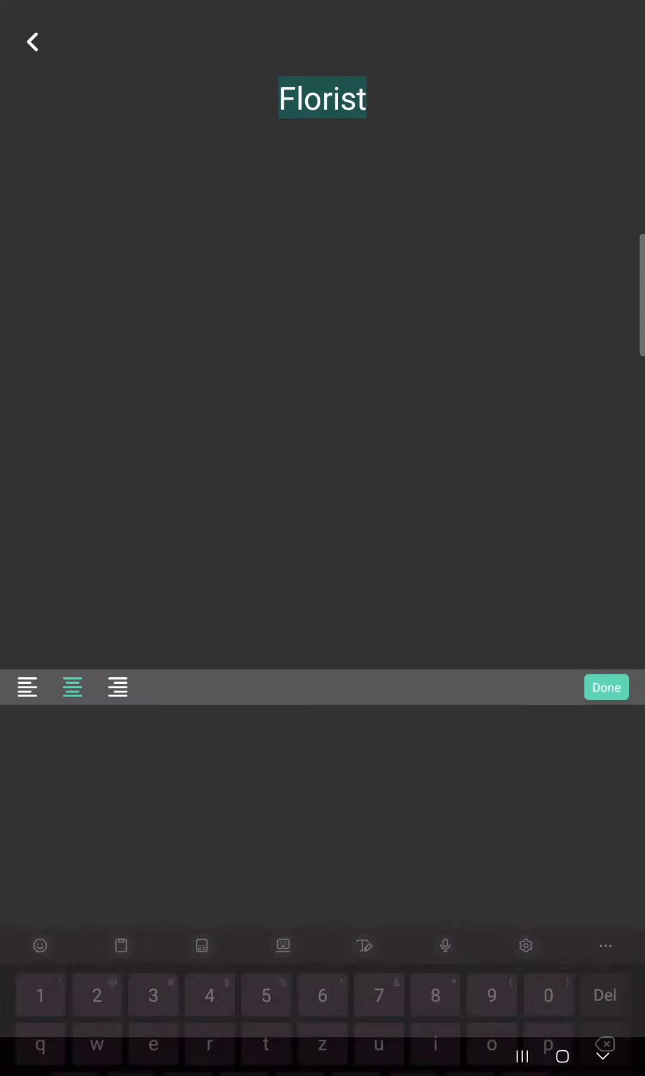
pyautogui.write('j')
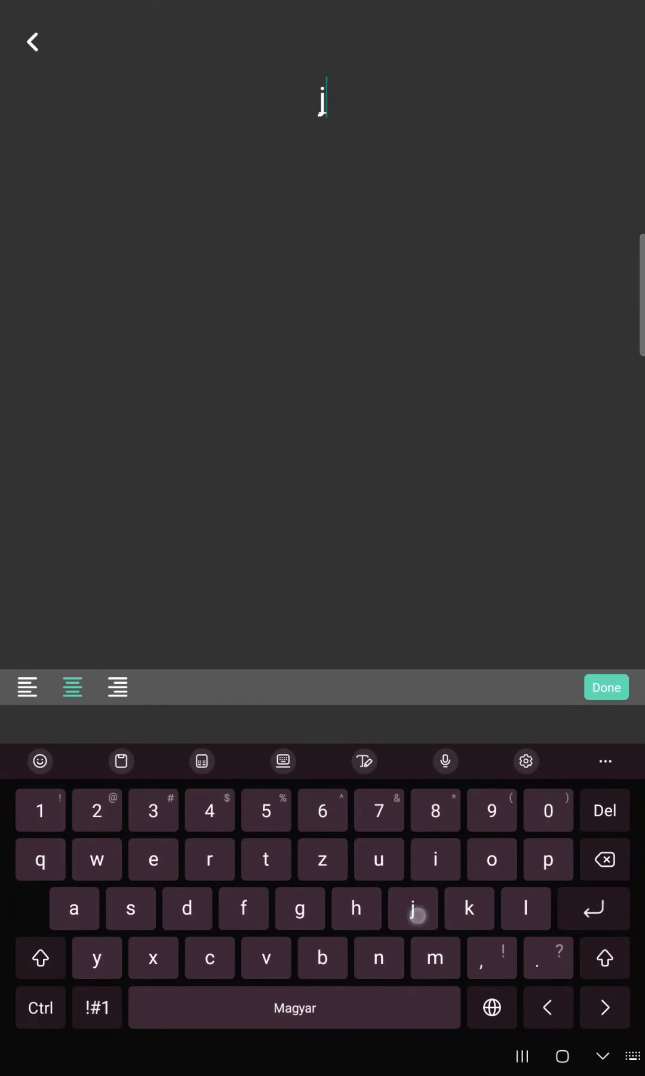
pyautogui.click(605, 686)
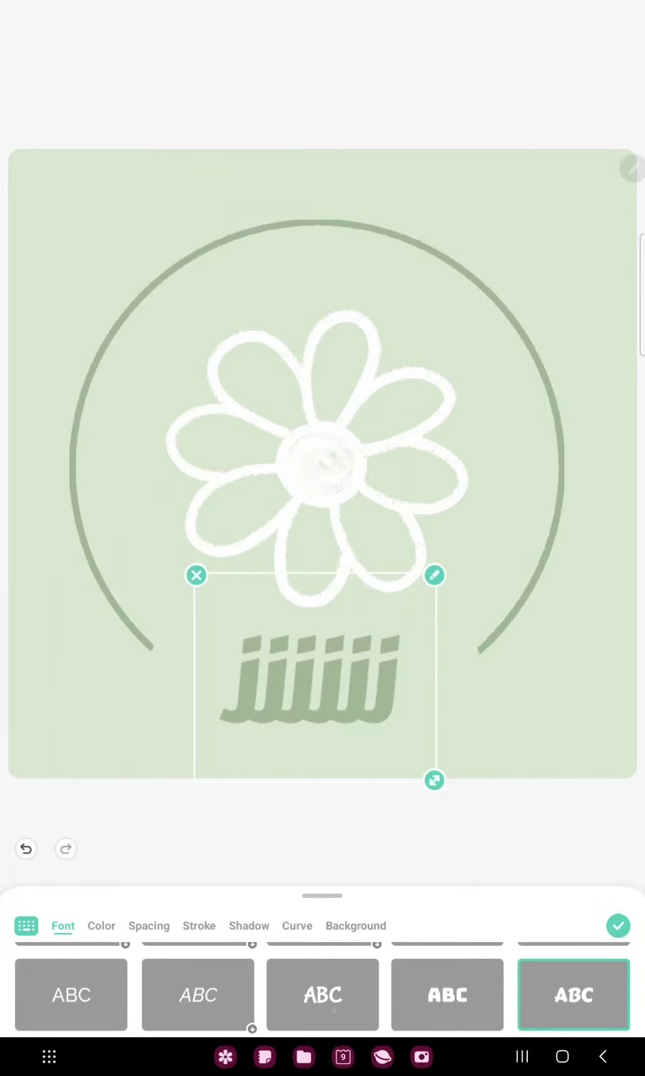
# Step: Give the jjjjjj lettering a new font and red colour, then open Graphic
pyautogui.click(322, 994)
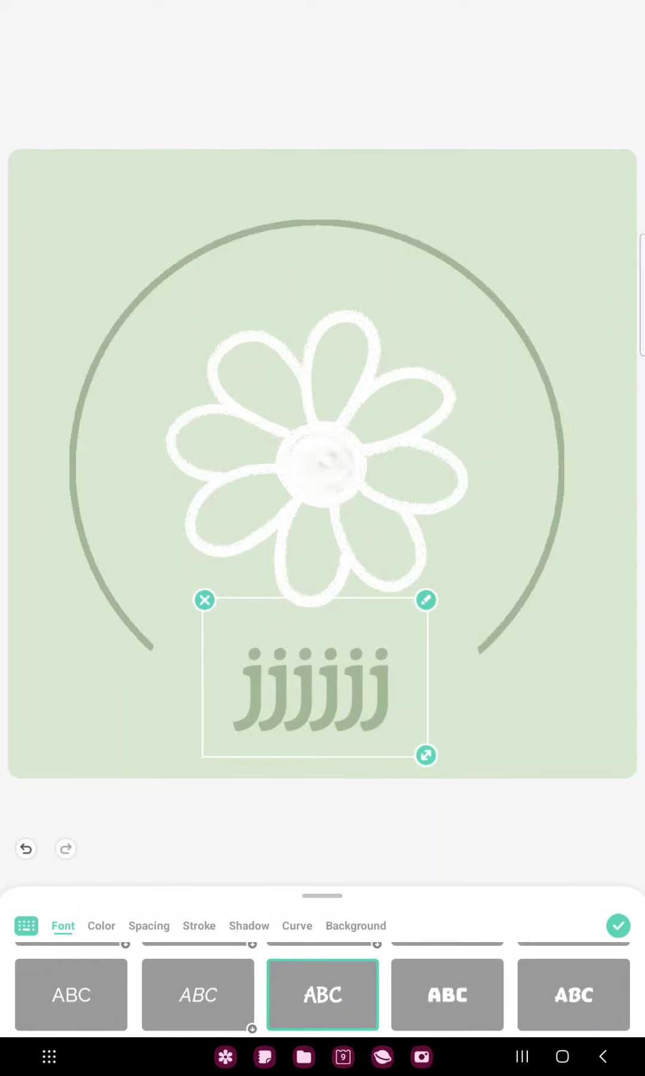
pyautogui.click(101, 925)
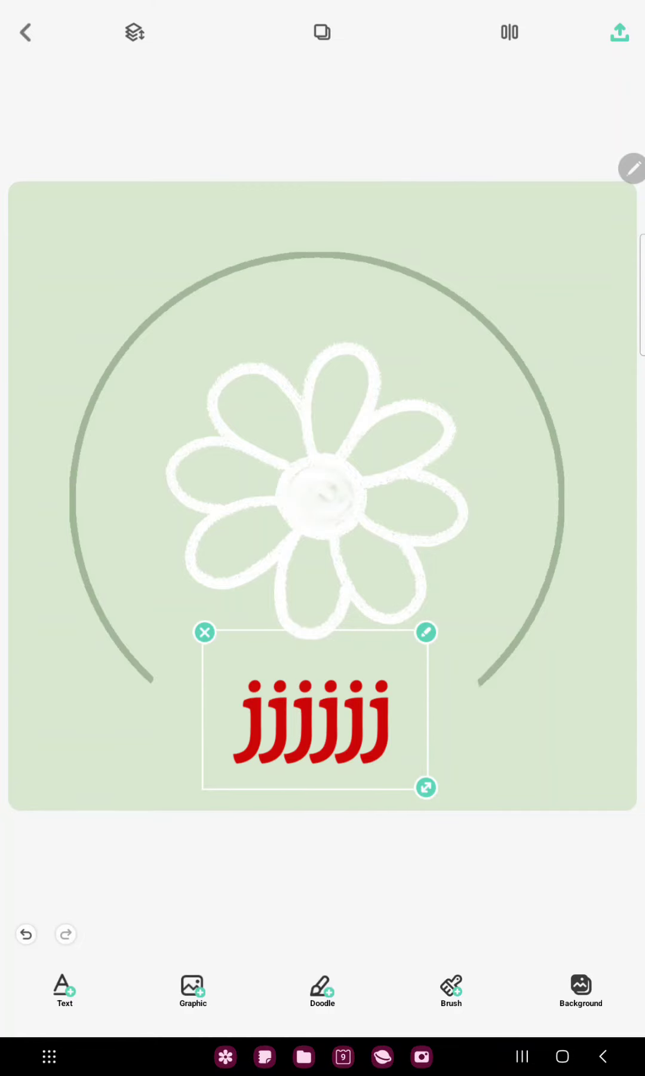
pyautogui.click(193, 990)
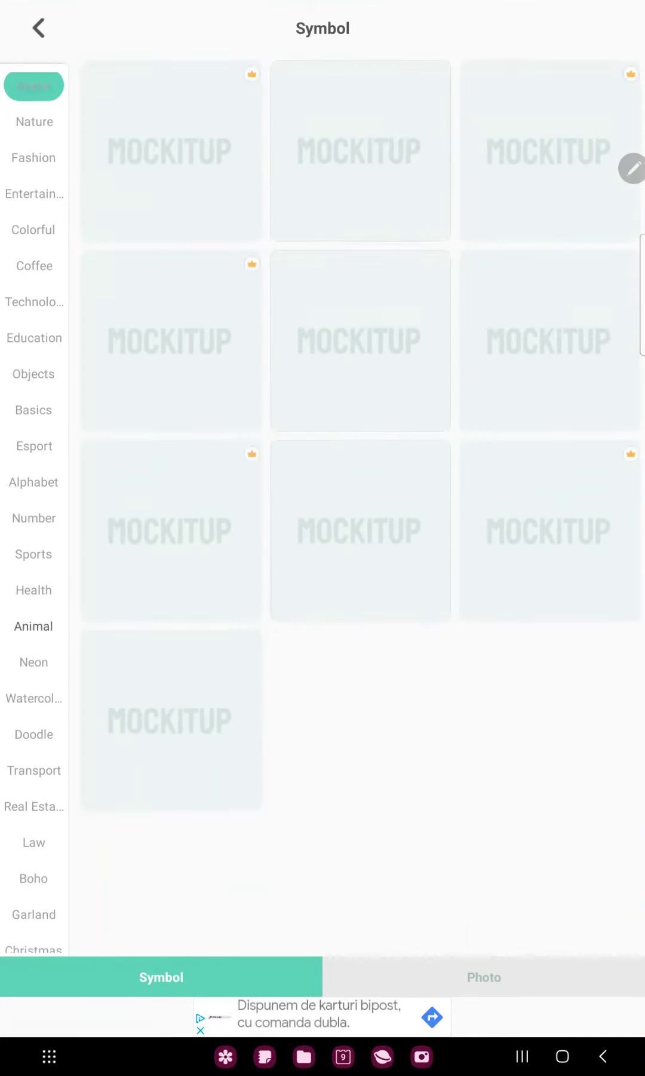
# Step: Skip the Animal symbols and draw a red doodle stroke beside the flower
pyautogui.click(32, 626)
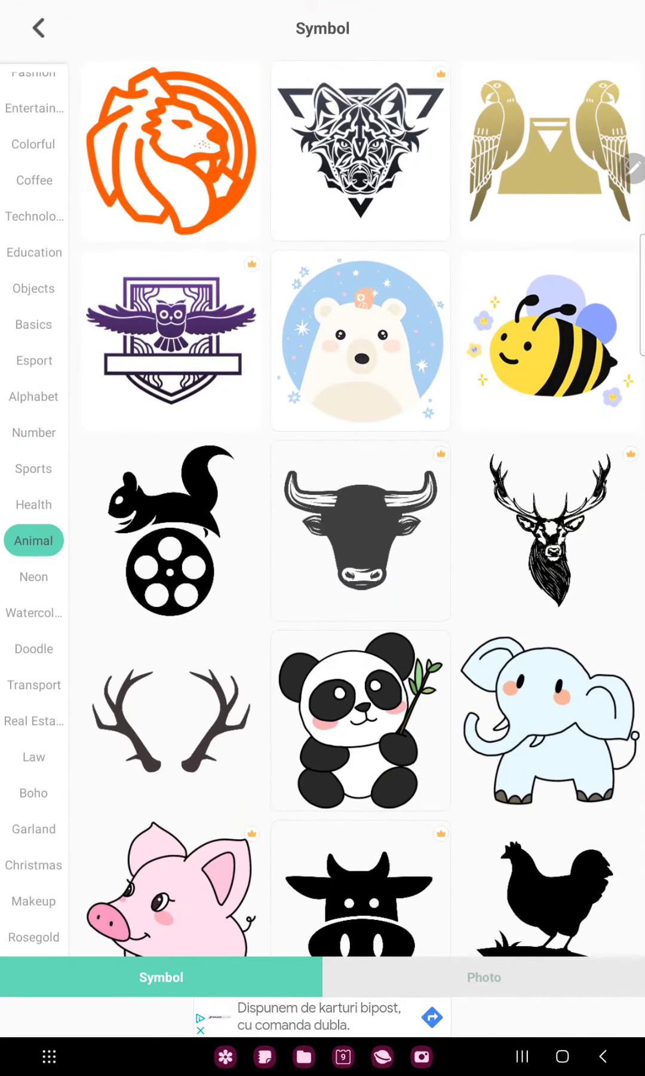
pyautogui.click(483, 977)
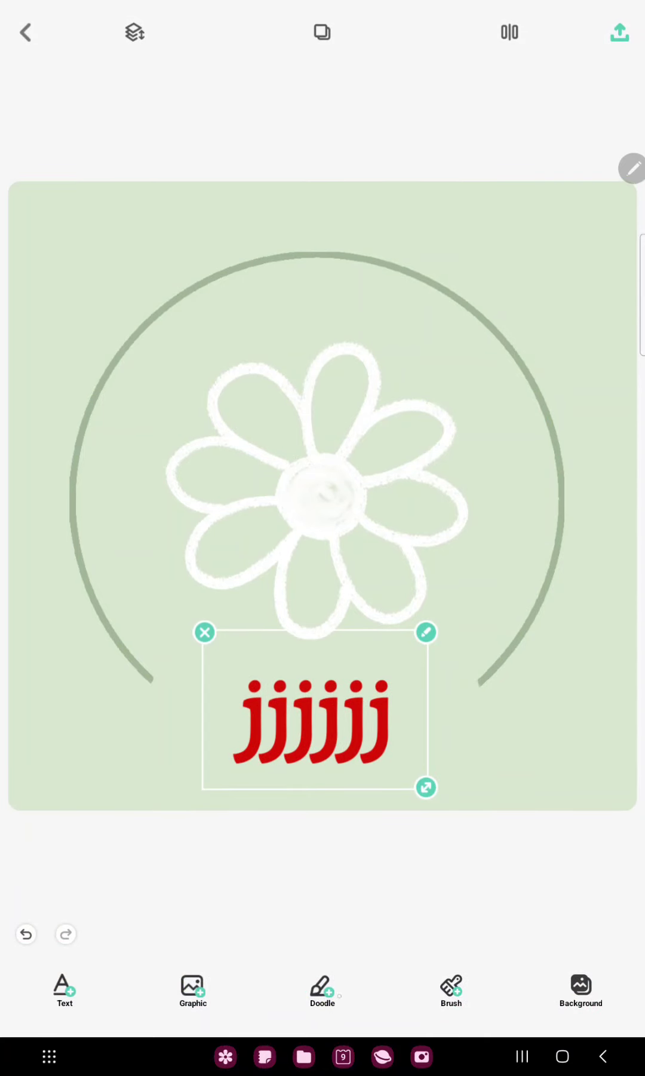
pyautogui.click(322, 992)
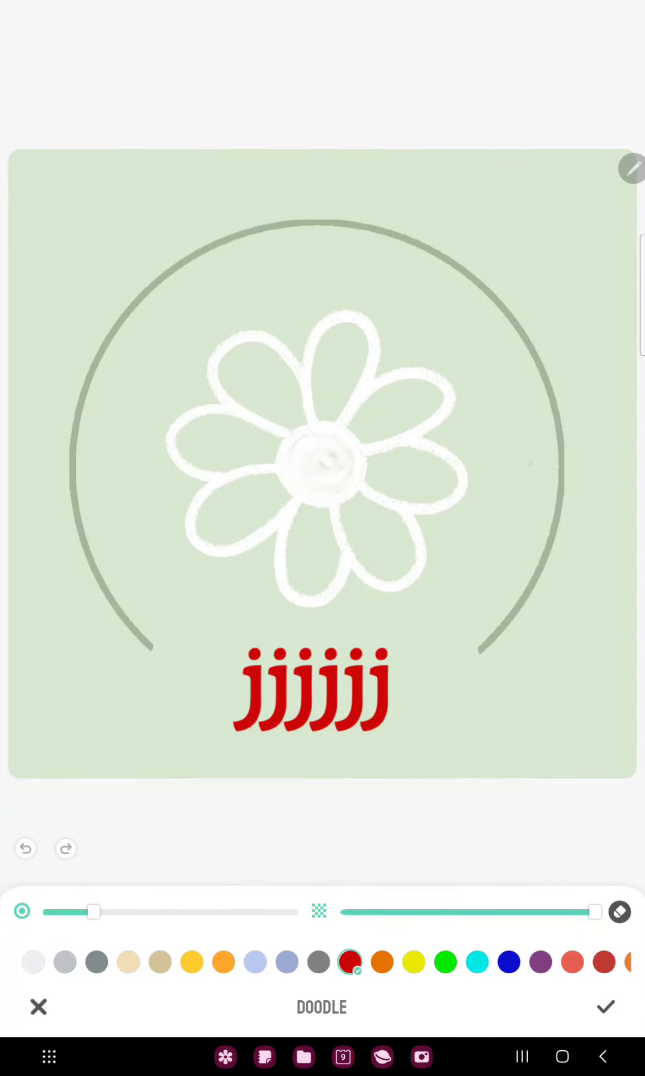
pyautogui.click(604, 1006)
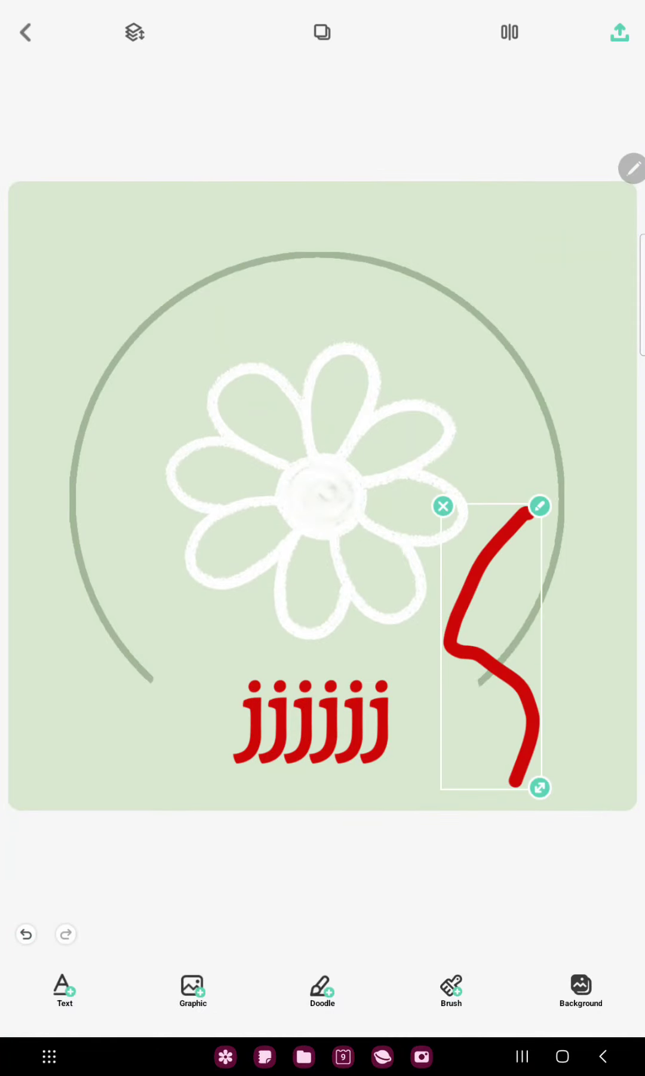
# Step: Browse the Basic, Sweet and Animal brush effect categories without applying any brush
pyautogui.click(451, 990)
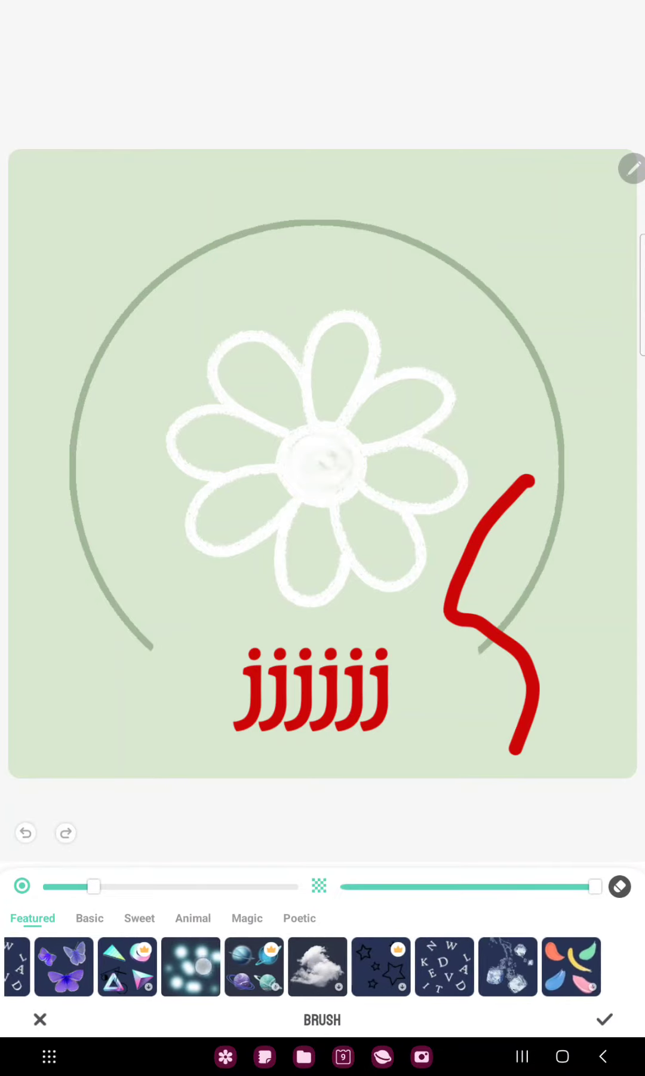
pyautogui.click(89, 918)
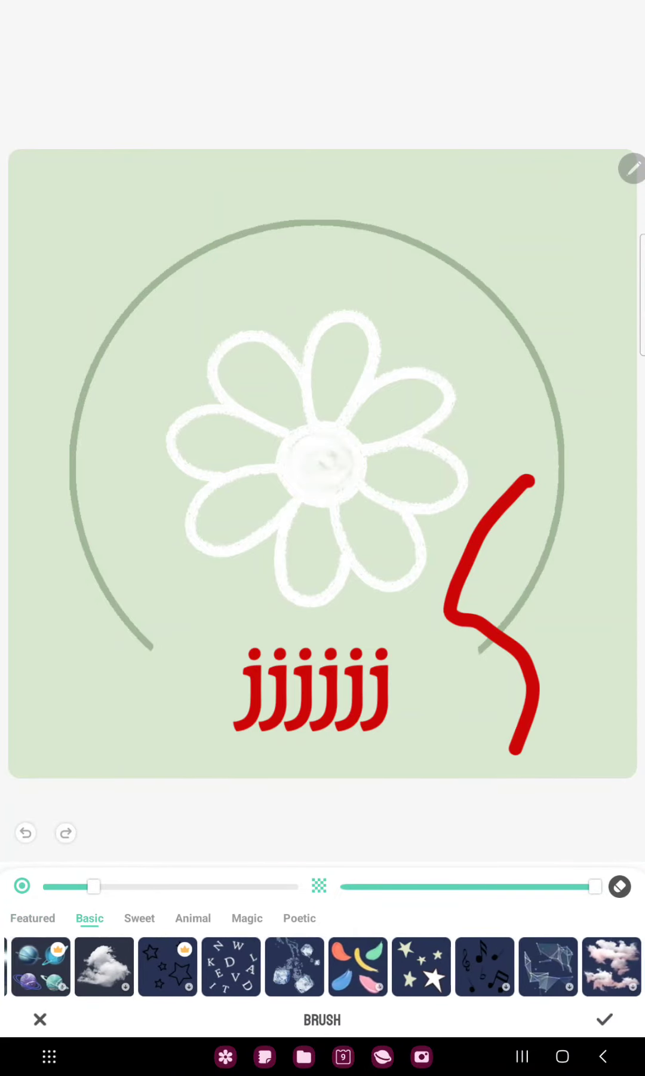
pyautogui.hscroll(-3)
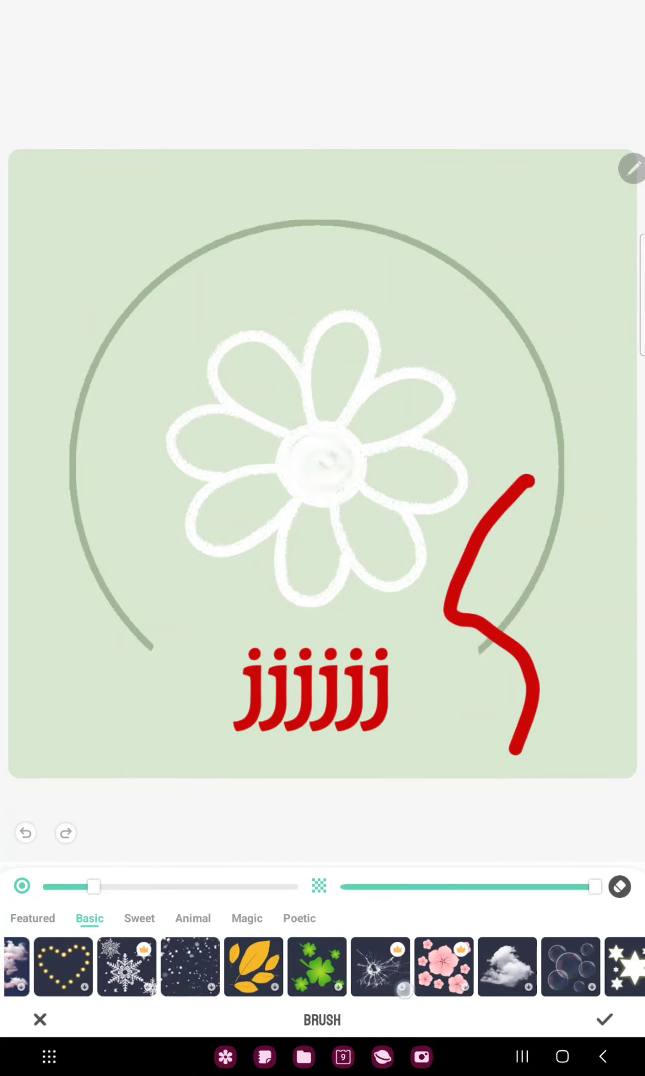
pyautogui.hscroll(-3)
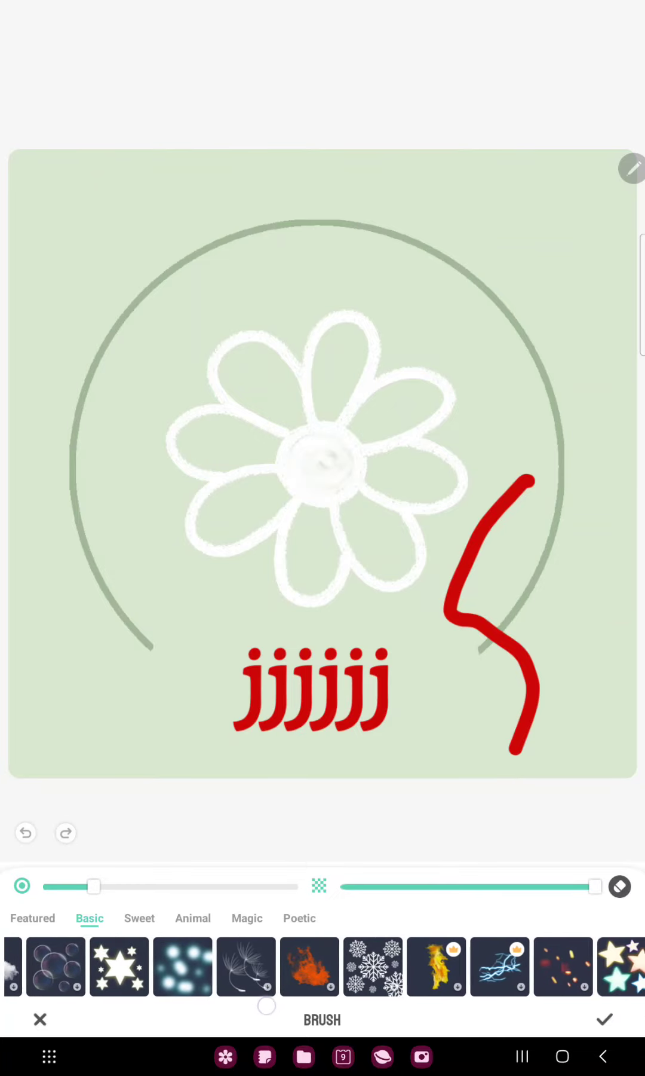
pyautogui.click(140, 918)
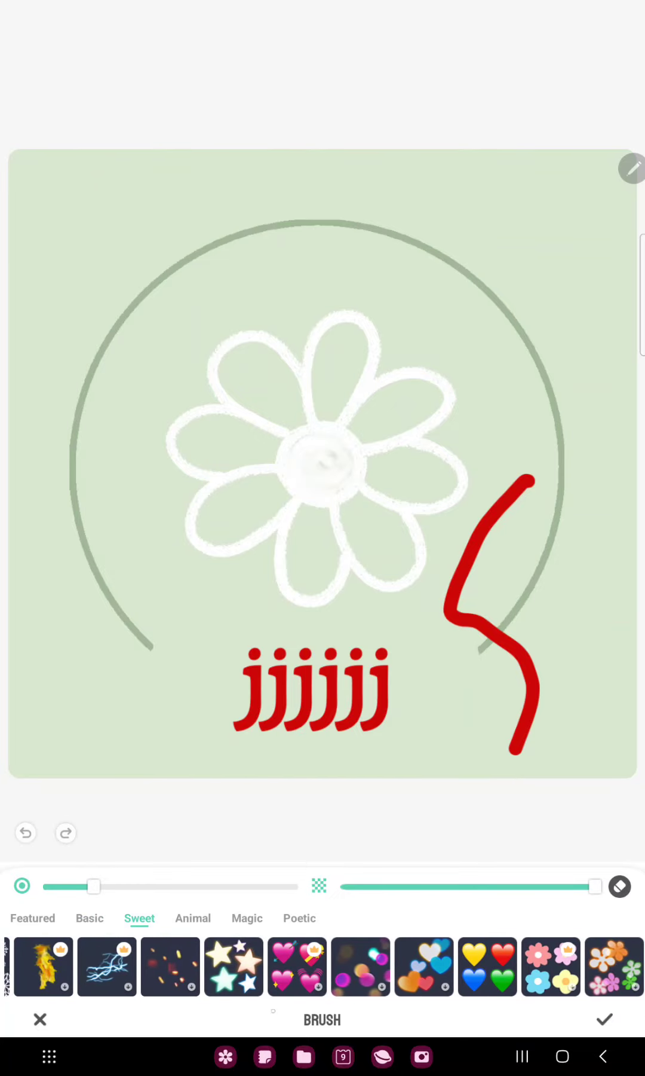
pyautogui.click(193, 918)
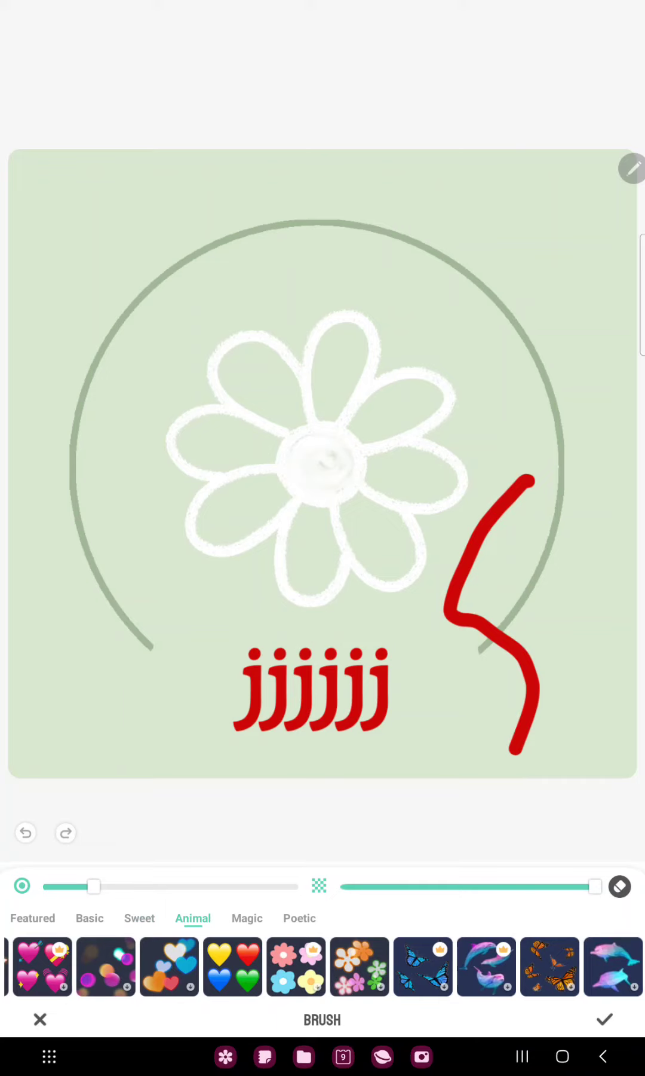